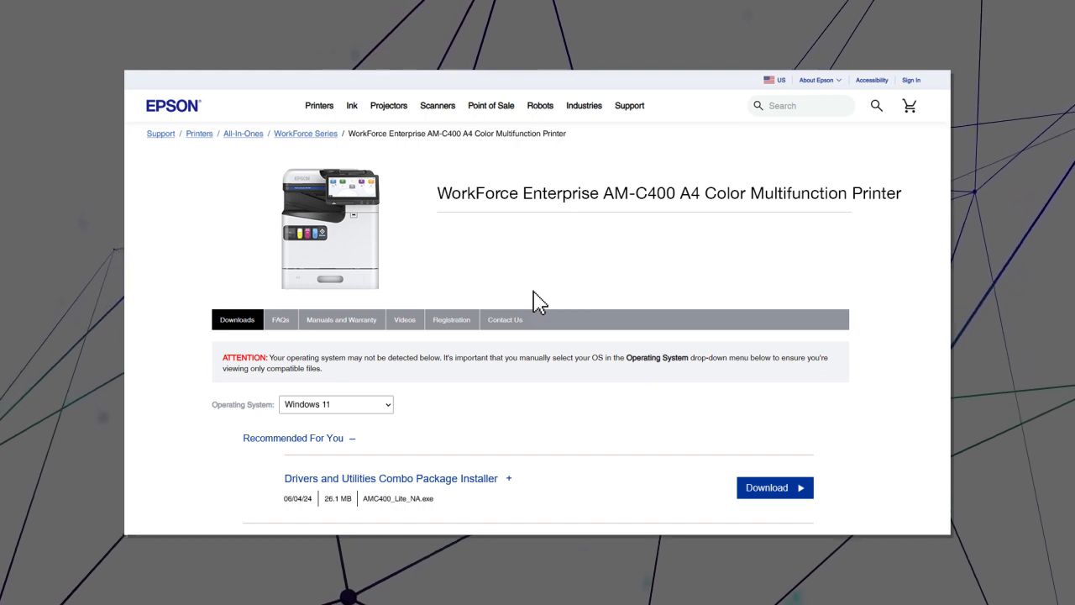
- Download the Windows 11 Drivers and Utilities Combo Package Installer for the AM-C400 and run it
{"action": "left_click", "coordinate": [775, 487]}
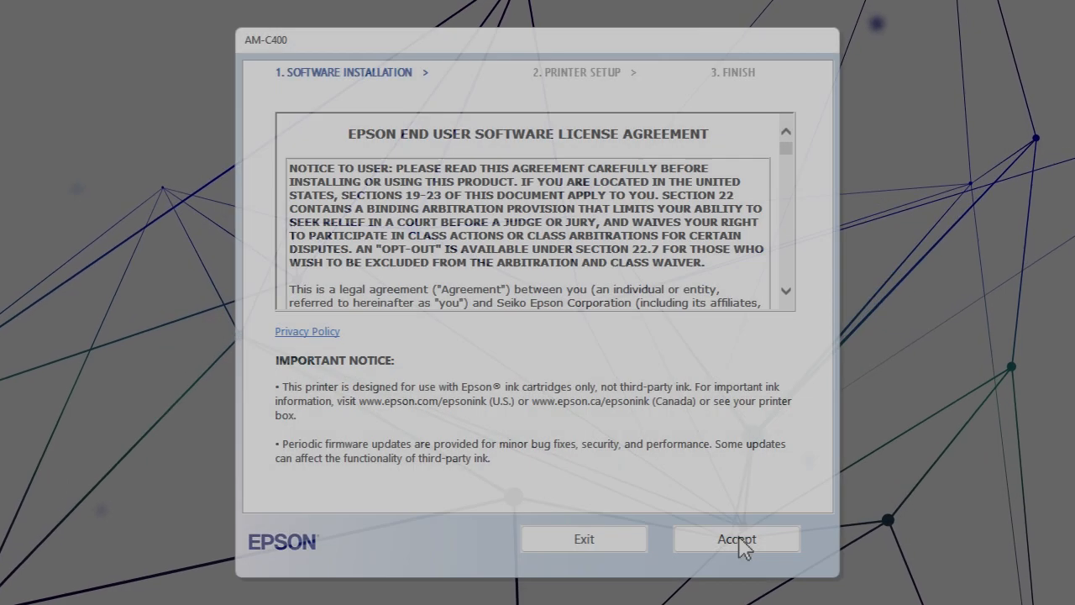
- Accept the license and install drivers, Document Capture Pro and the User's Guide link to 100%
{"action": "left_click", "coordinate": [737, 539]}
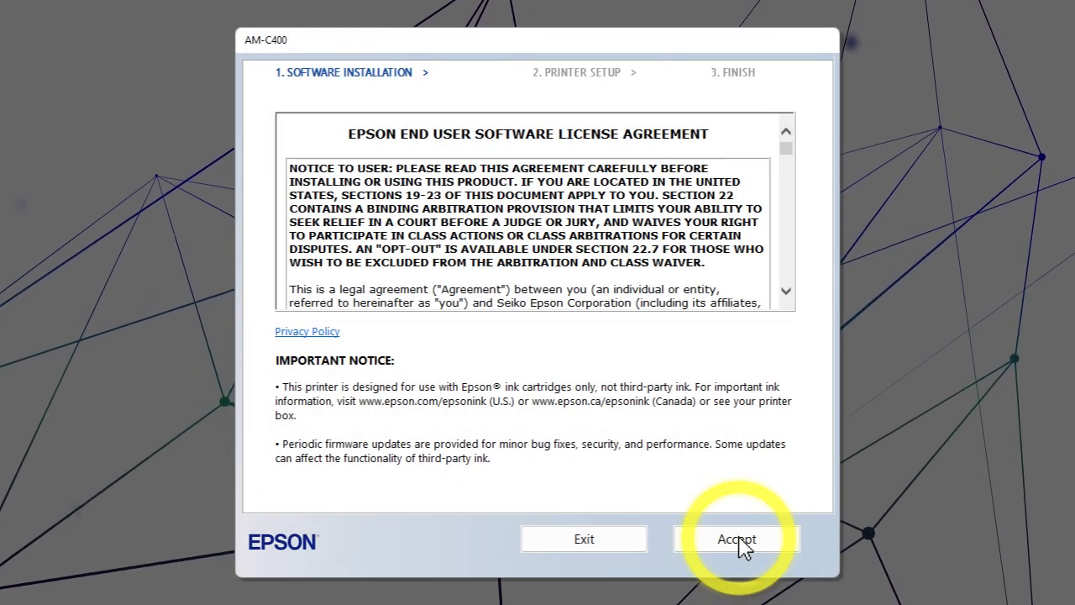
{"action": "left_click", "coordinate": [742, 539]}
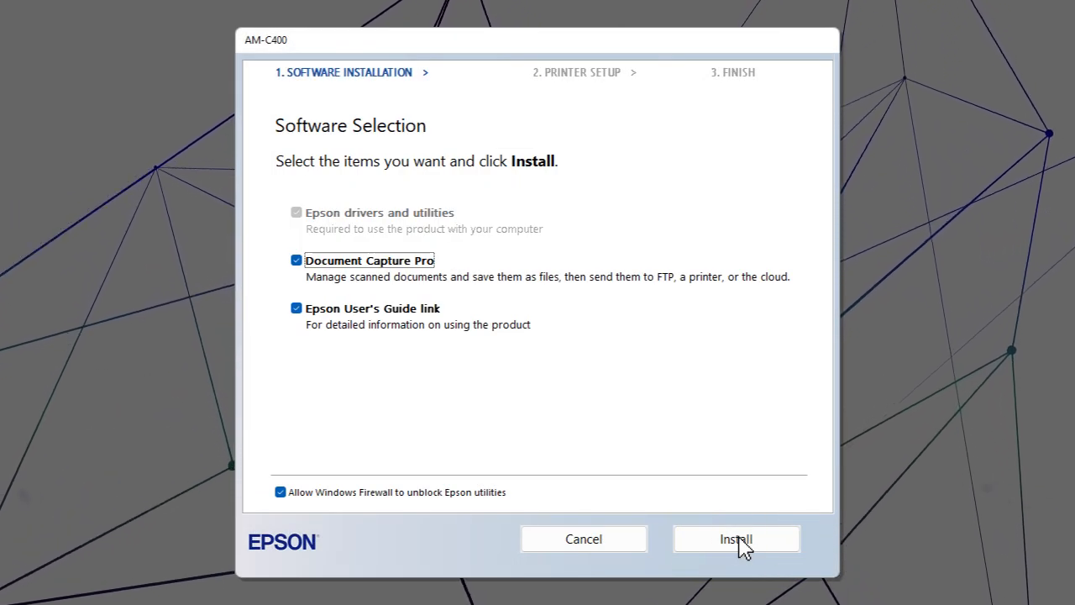
{"action": "left_click", "coordinate": [736, 538]}
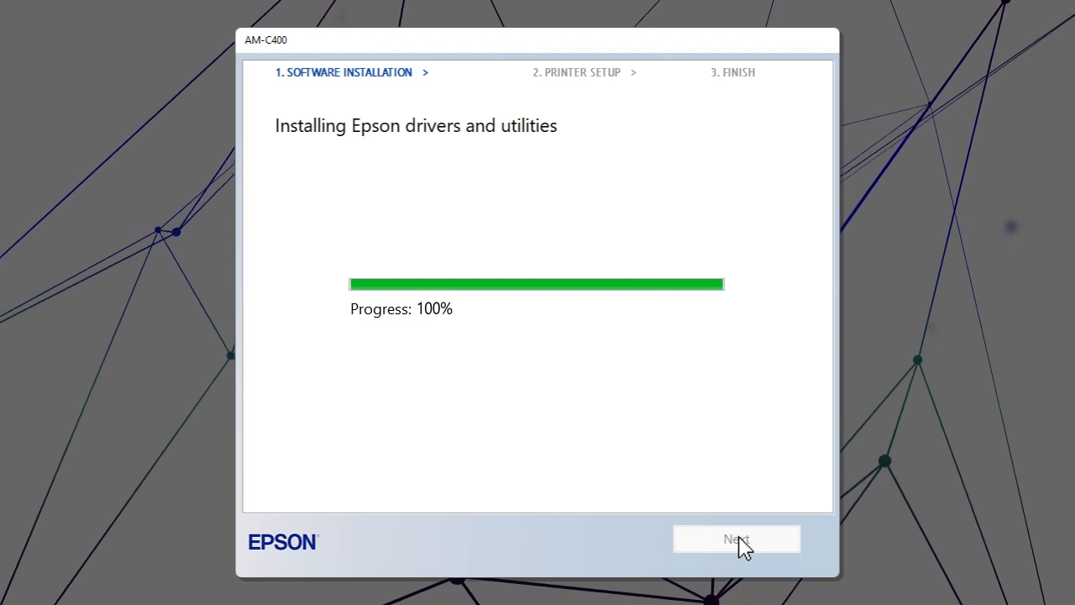
- Confirm the printer is on, then select the detected AM-C400 Series at 192.168.50.158
{"action": "left_click", "coordinate": [737, 539]}
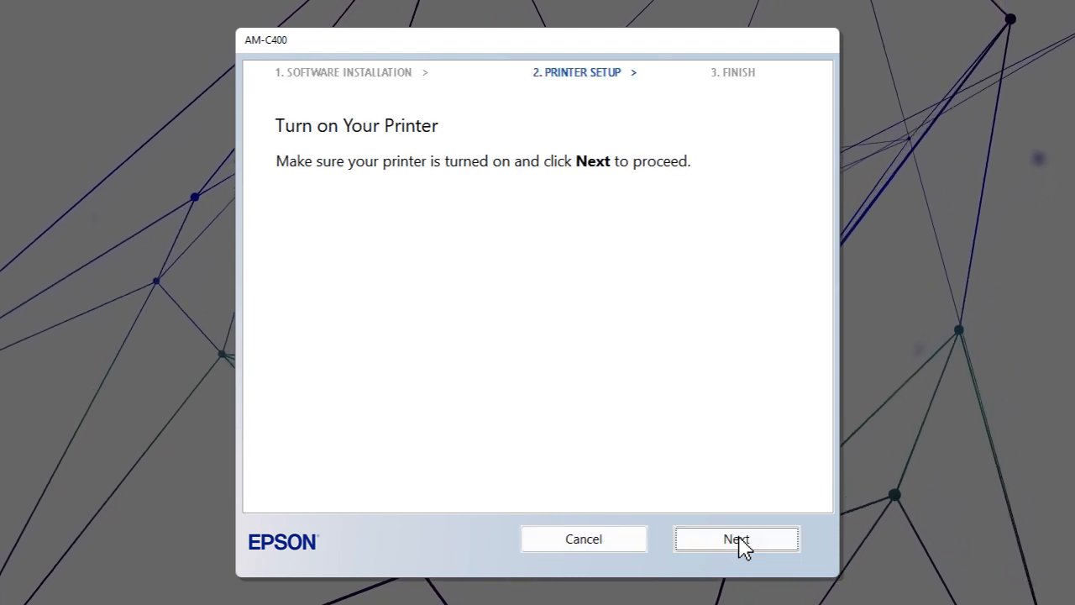
{"action": "left_click", "coordinate": [736, 539]}
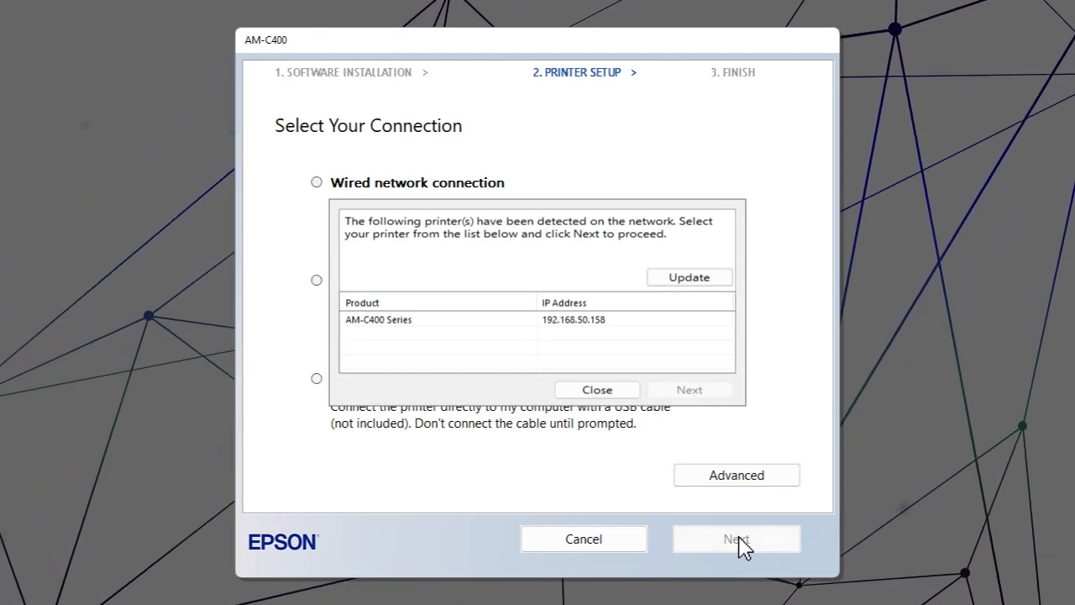
{"action": "mouse_move", "coordinate": [502, 326]}
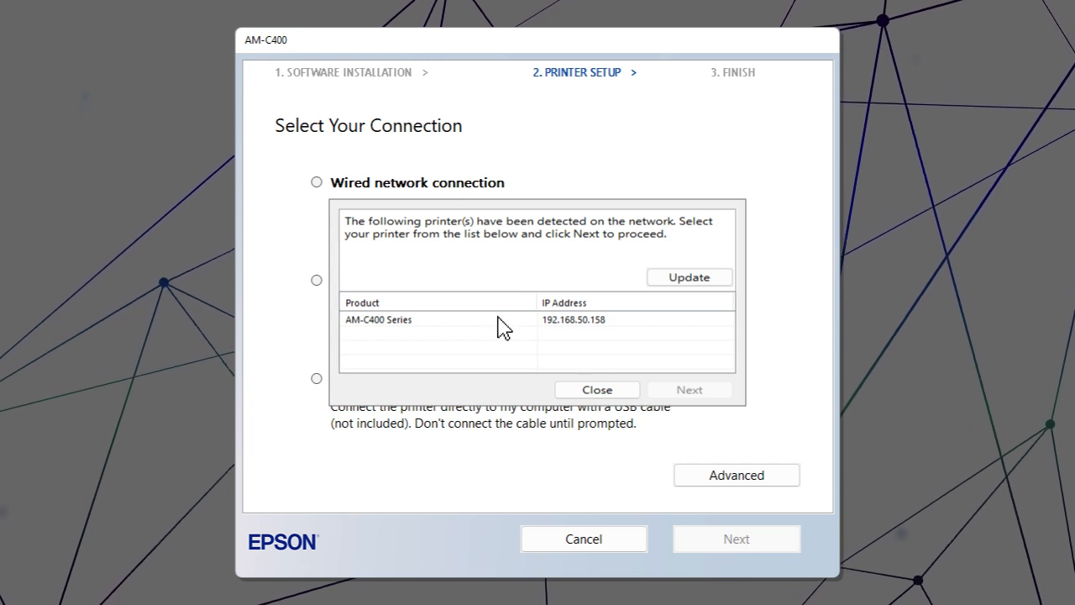
{"action": "left_click", "coordinate": [436, 319]}
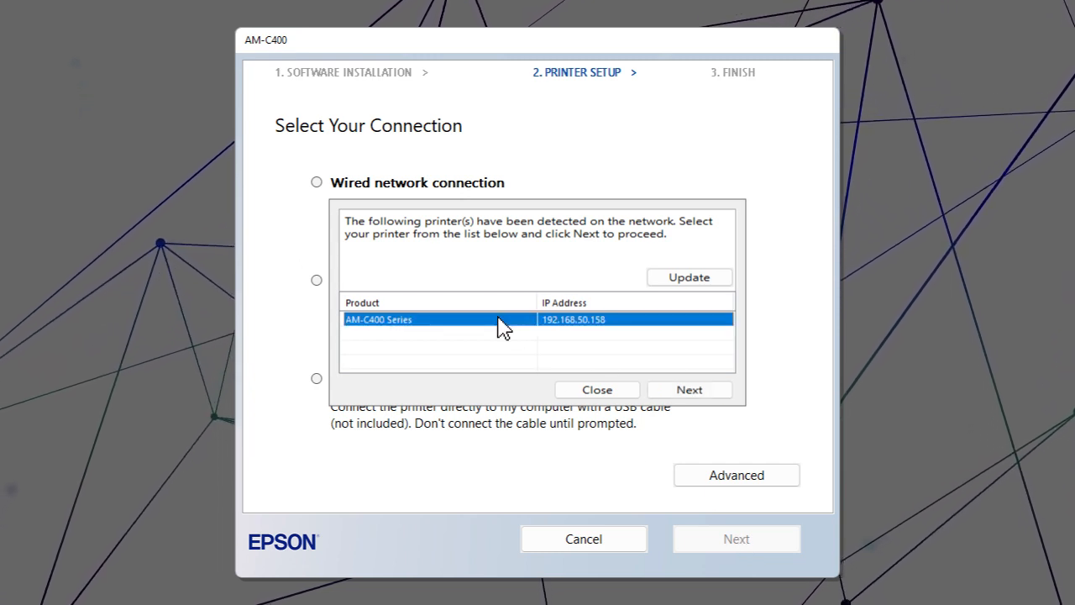
{"action": "left_click", "coordinate": [689, 390]}
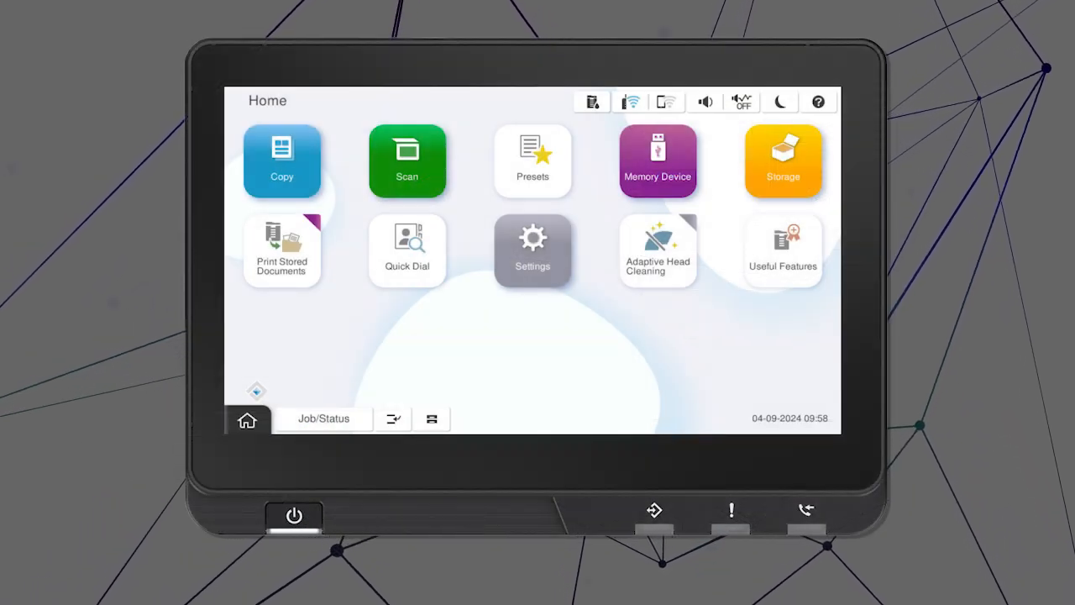
- Navigate Settings > General Settings > Network Settings > Advanced > TCP/IP on the printer panel
{"action": "left_click", "coordinate": [533, 243]}
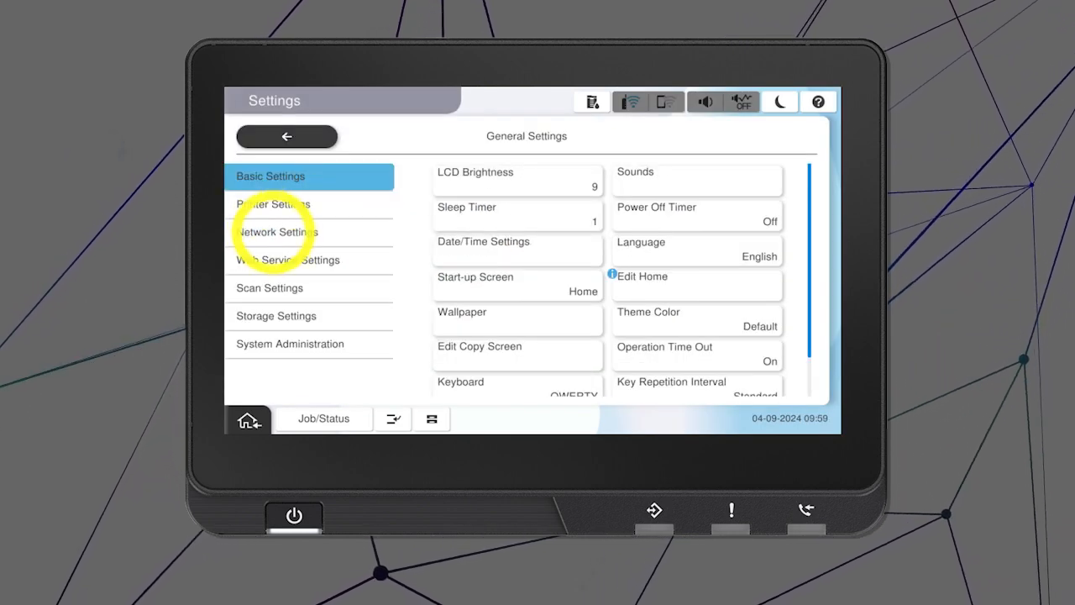
{"action": "left_click", "coordinate": [277, 232]}
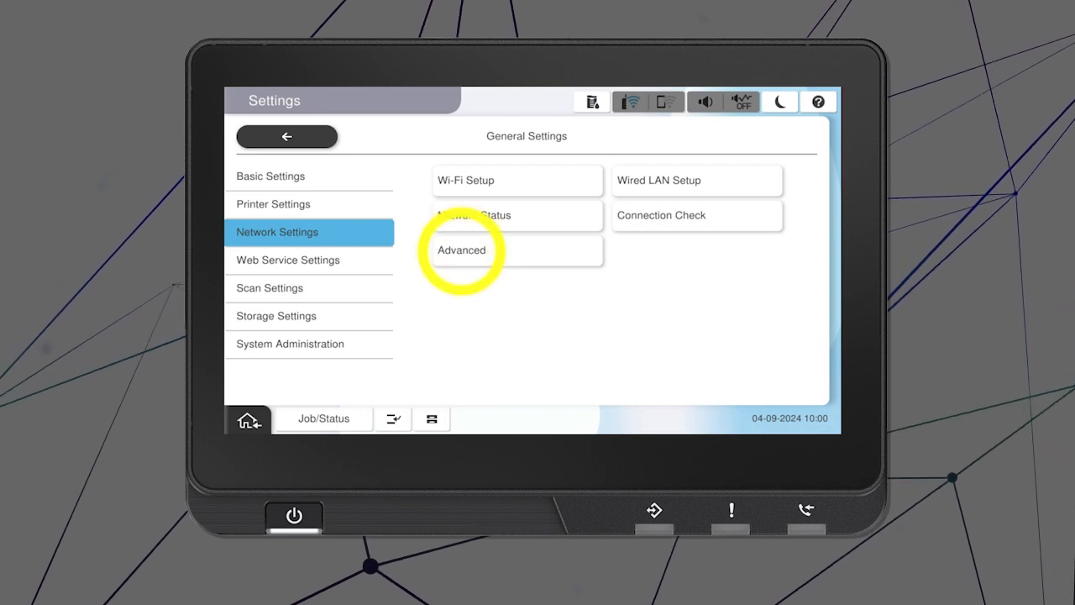
{"action": "left_click", "coordinate": [463, 250]}
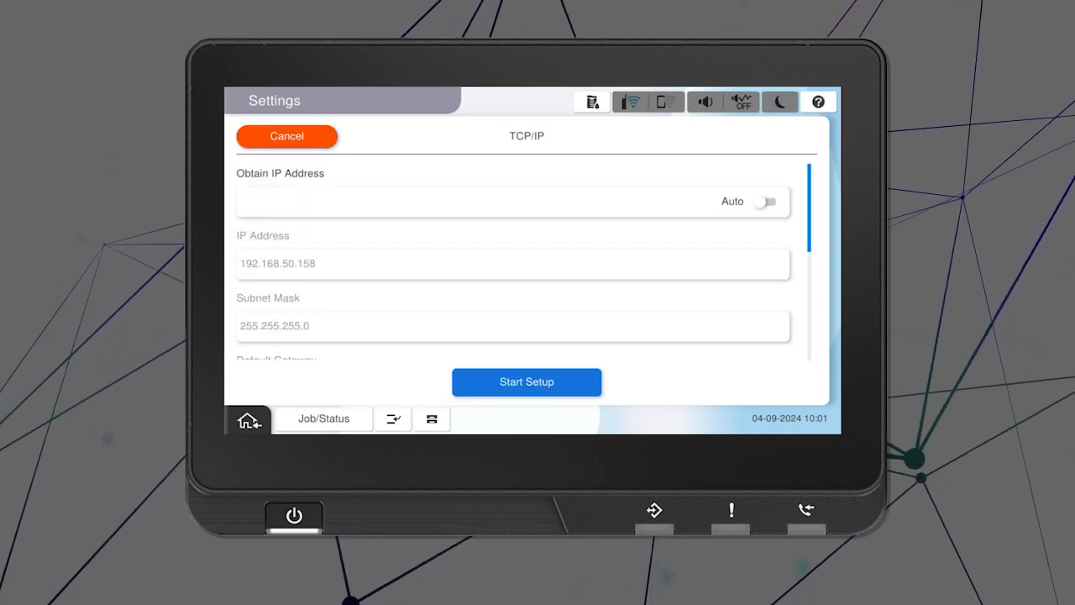
- Switch Obtain IP Address to Manual and confirm IP address 192.168.50.158
{"action": "left_click", "coordinate": [773, 202]}
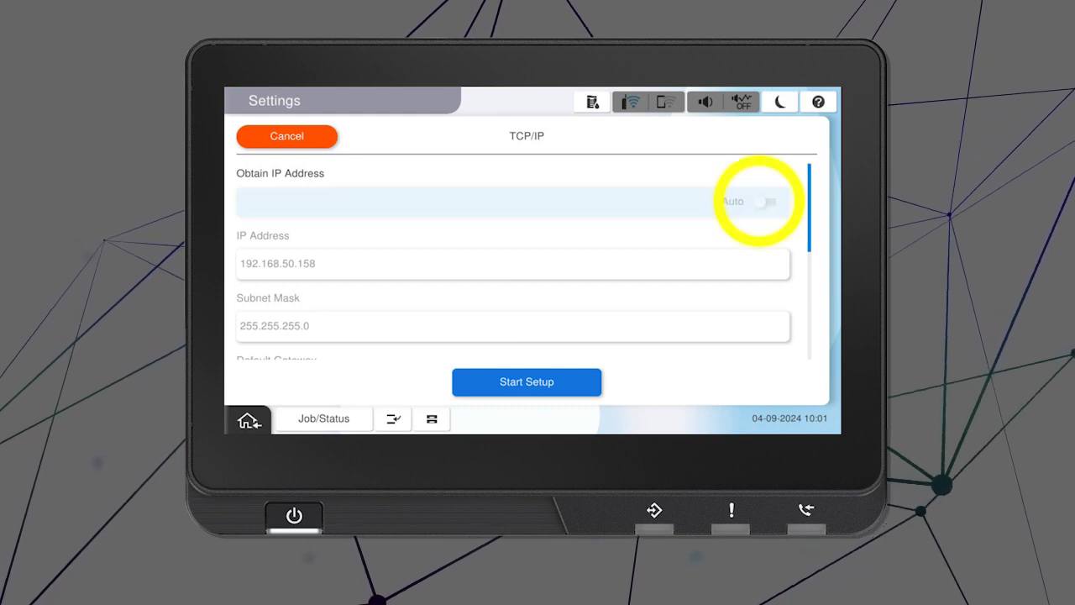
{"action": "left_click", "coordinate": [772, 200]}
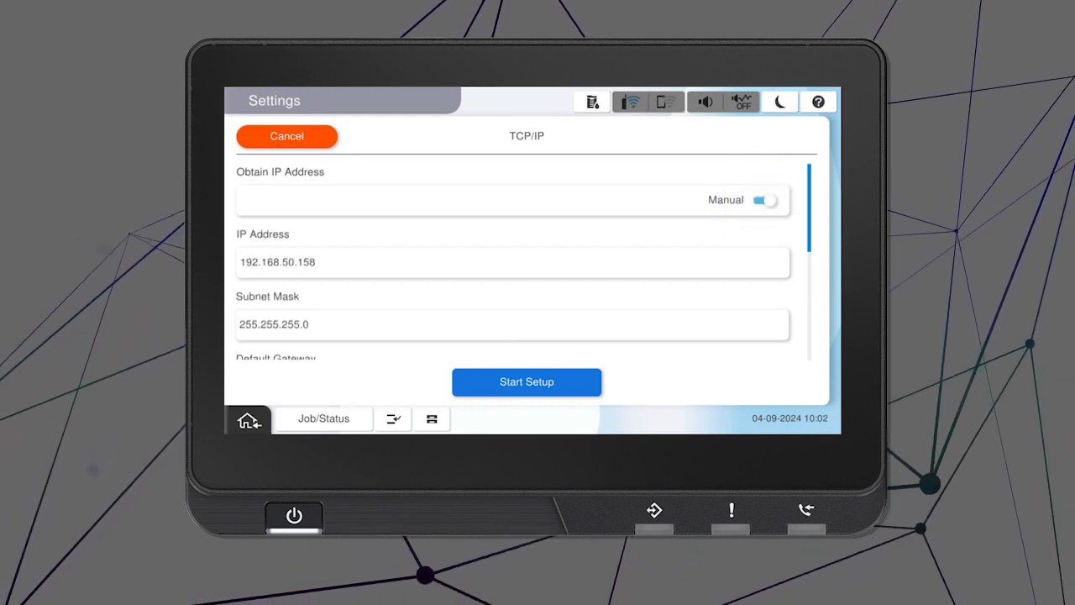
{"action": "left_click", "coordinate": [513, 261]}
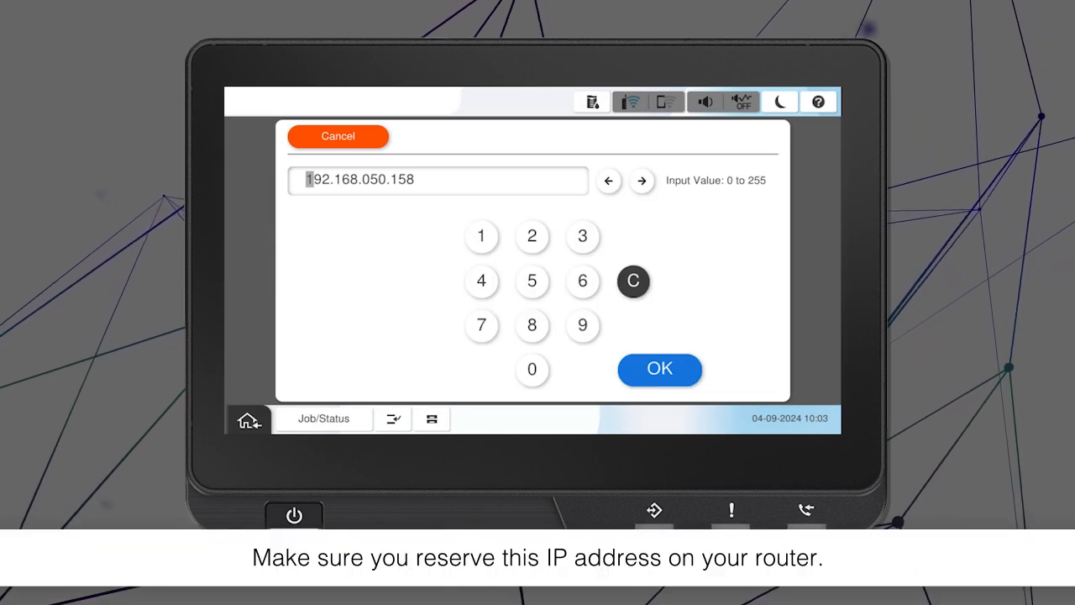
{"action": "left_click", "coordinate": [660, 369]}
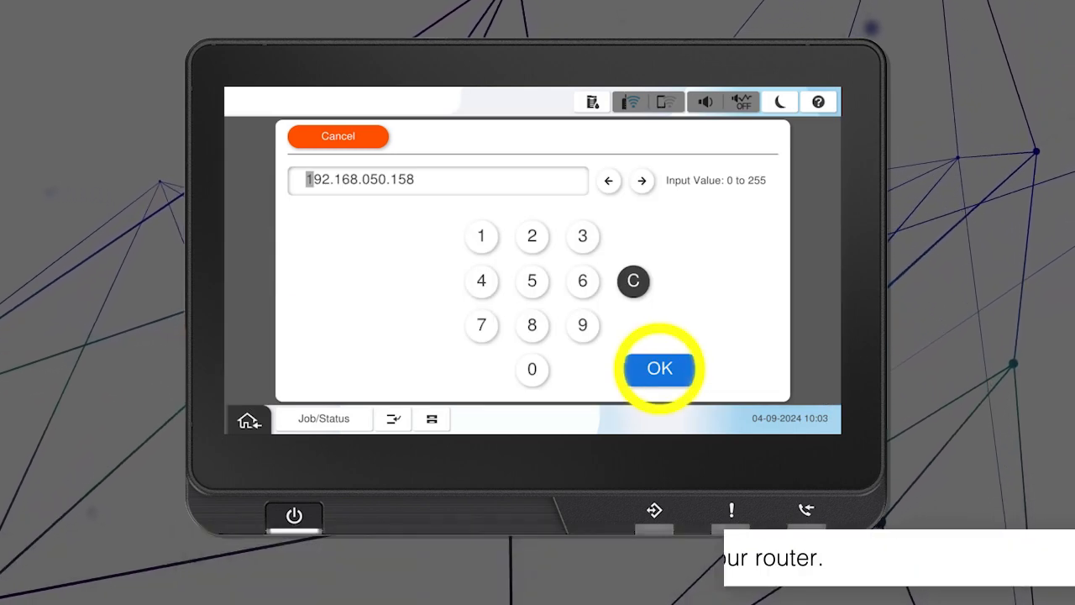
{"action": "left_click", "coordinate": [660, 368]}
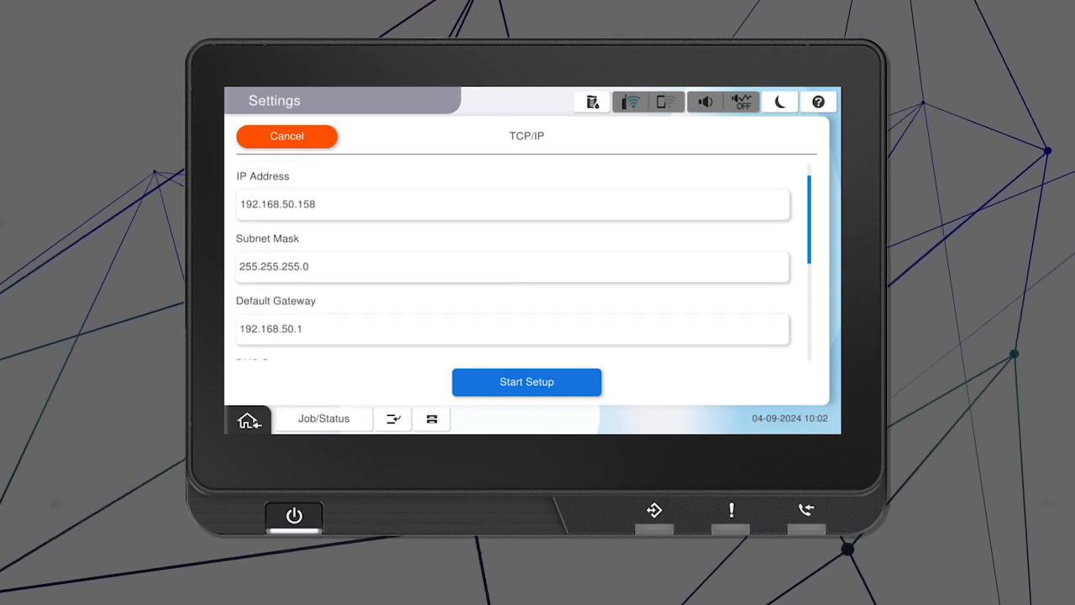
- Check gateway and DNS 192.168.50.1, then apply the TCP/IP settings with Start Setup
{"action": "scroll", "scroll_direction": "down", "scroll_amount": 3}
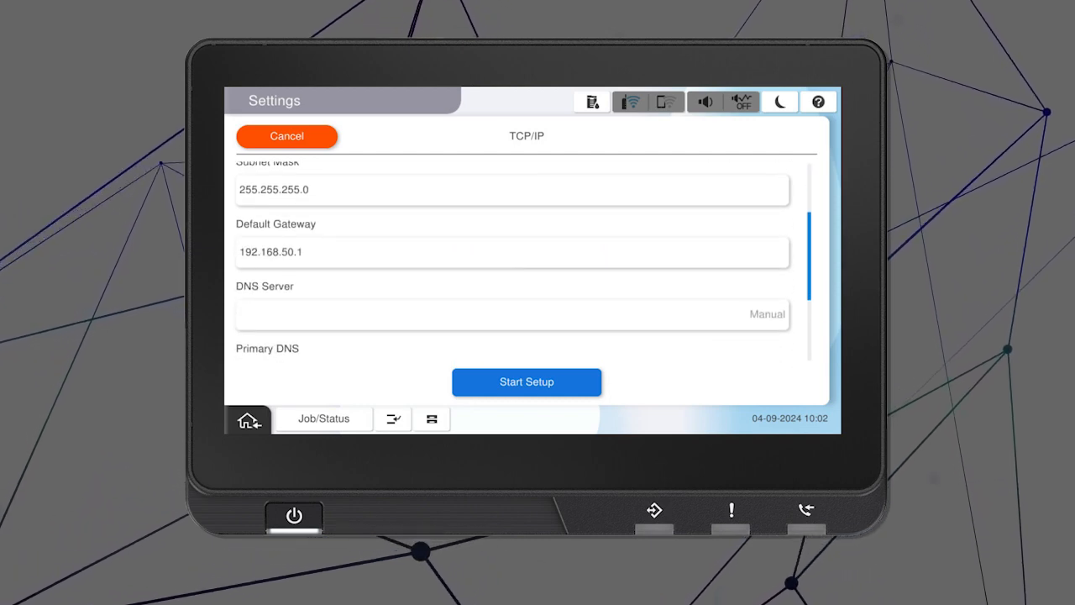
{"action": "scroll", "scroll_direction": "down", "scroll_amount": 3}
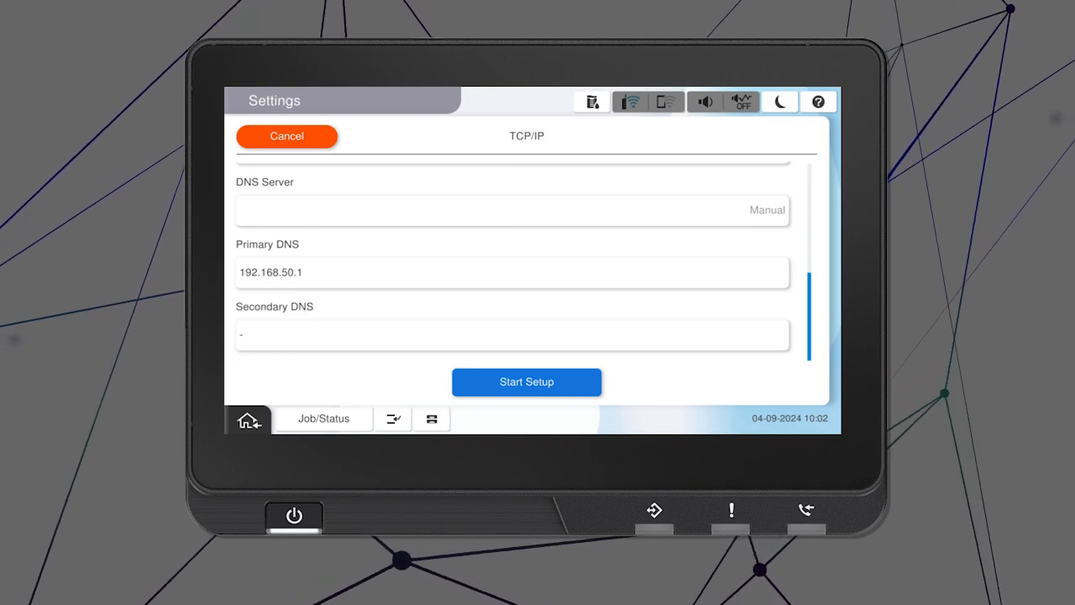
{"action": "left_click", "coordinate": [526, 381]}
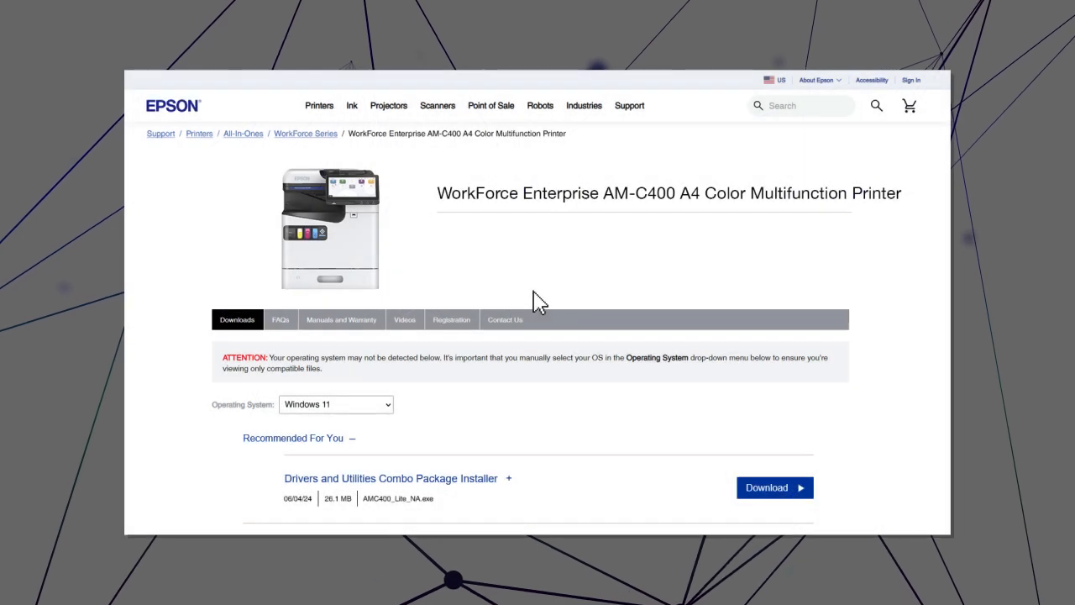
- Download the AM-C400 Drivers and Utilities Combo Package Installer again and run it
{"action": "left_click", "coordinate": [774, 487]}
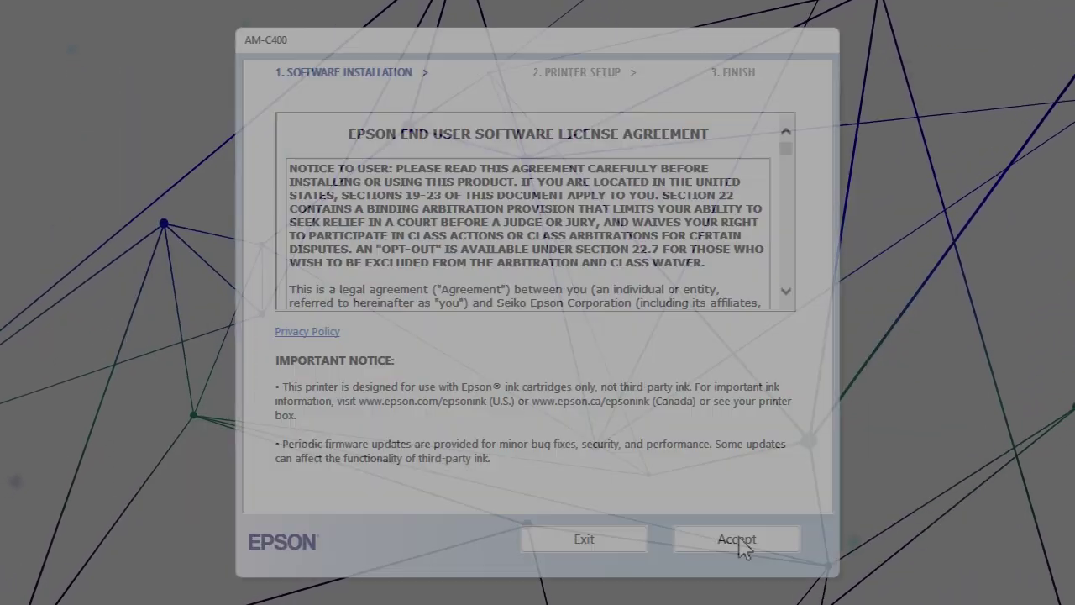
- Accept the license and install the selected software until the Turn on Your Printer screen
{"action": "left_click", "coordinate": [738, 538]}
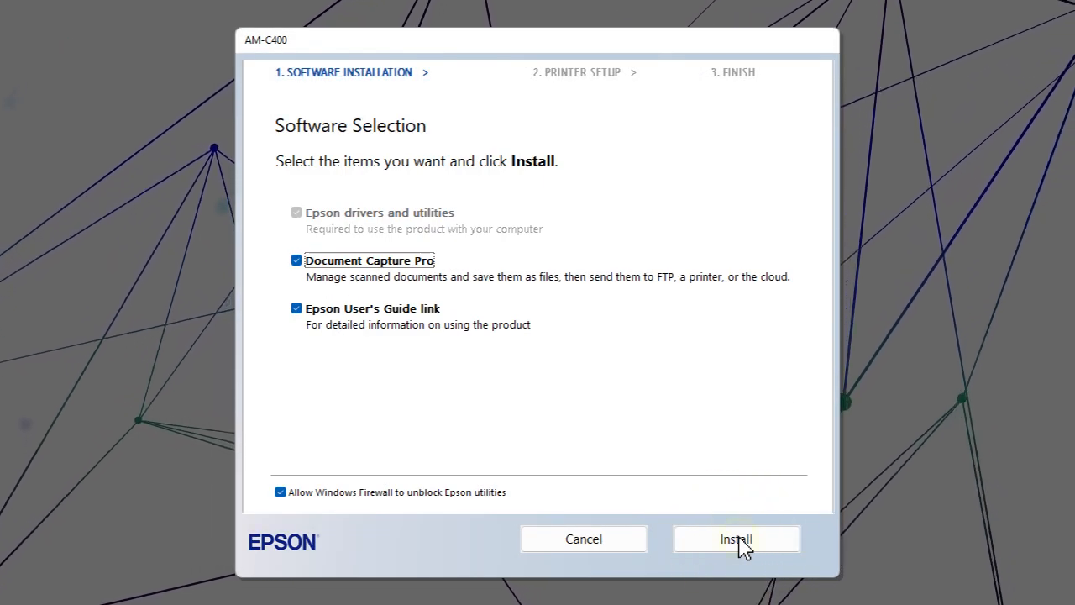
{"action": "left_click", "coordinate": [736, 538]}
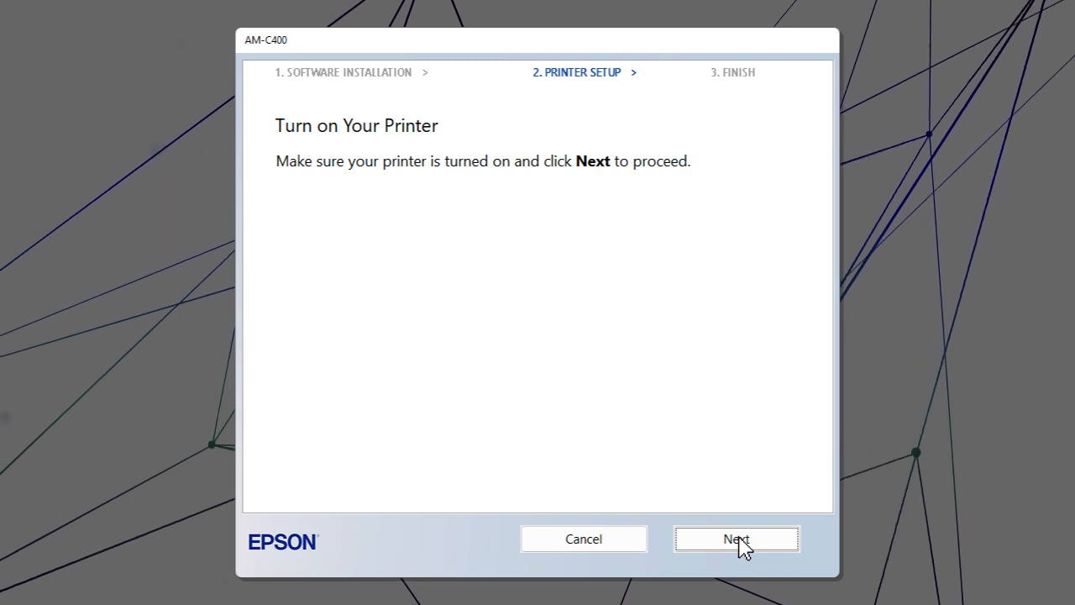
- Connect the printer through Advanced by static IP address 192.168.50.158
{"action": "left_click", "coordinate": [737, 538]}
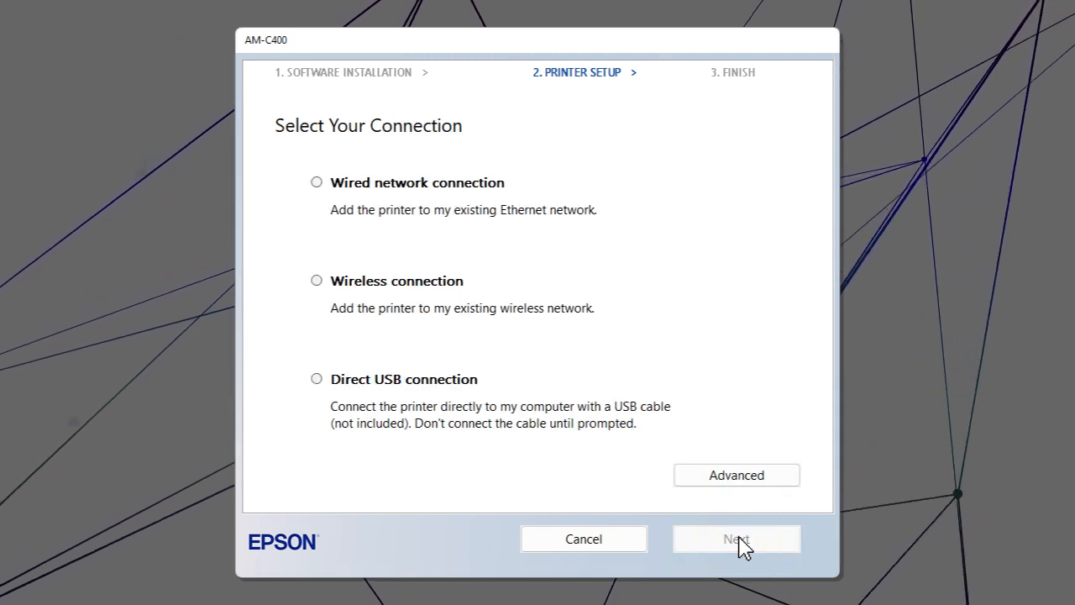
{"action": "left_click", "coordinate": [736, 539]}
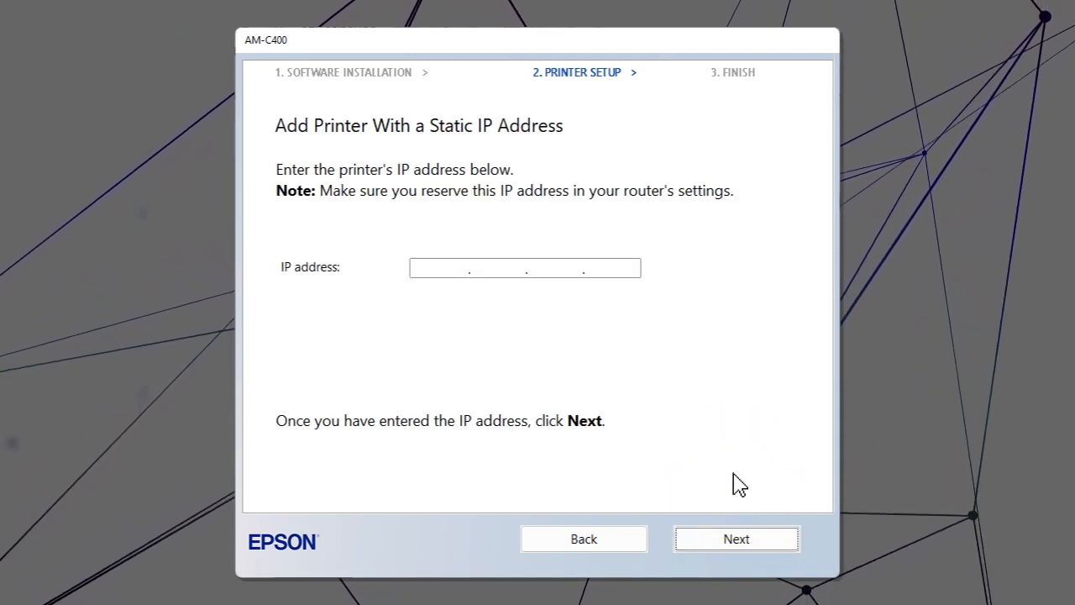
{"action": "type", "text": "192.168.50.158"}
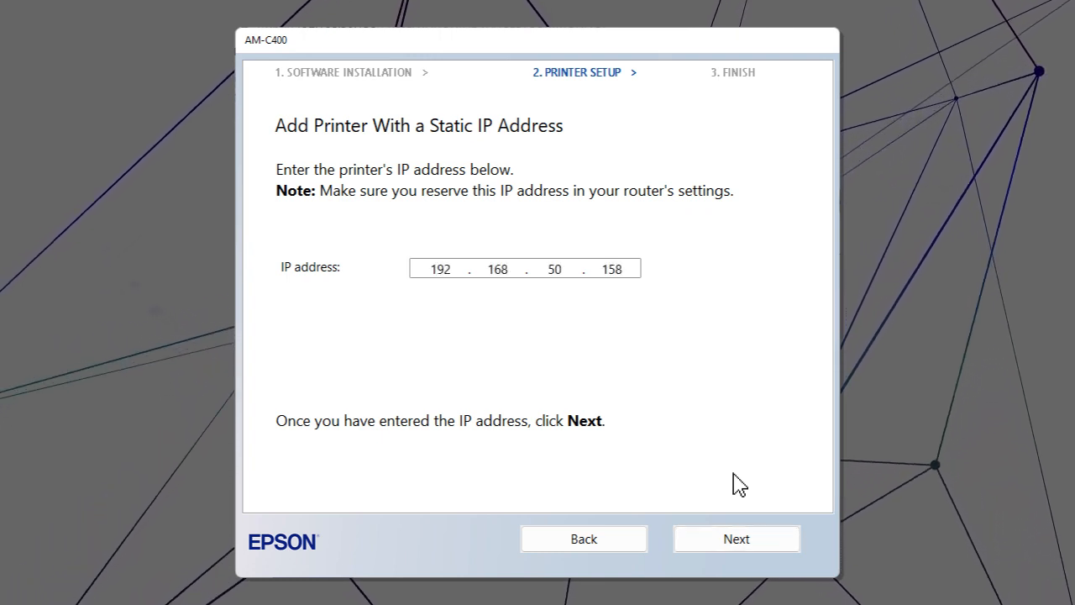
{"action": "left_click", "coordinate": [737, 538]}
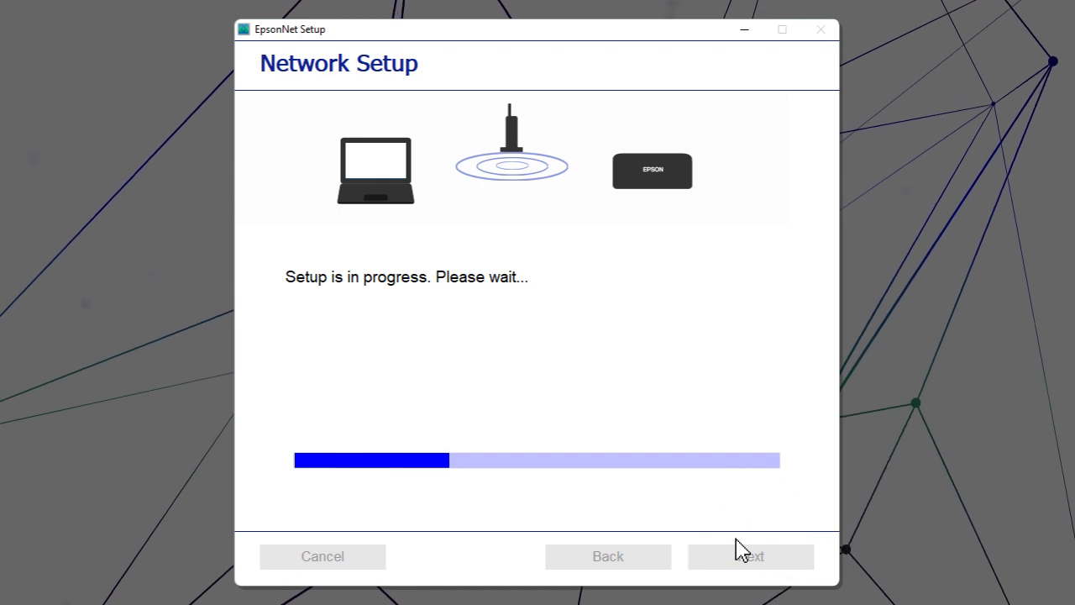